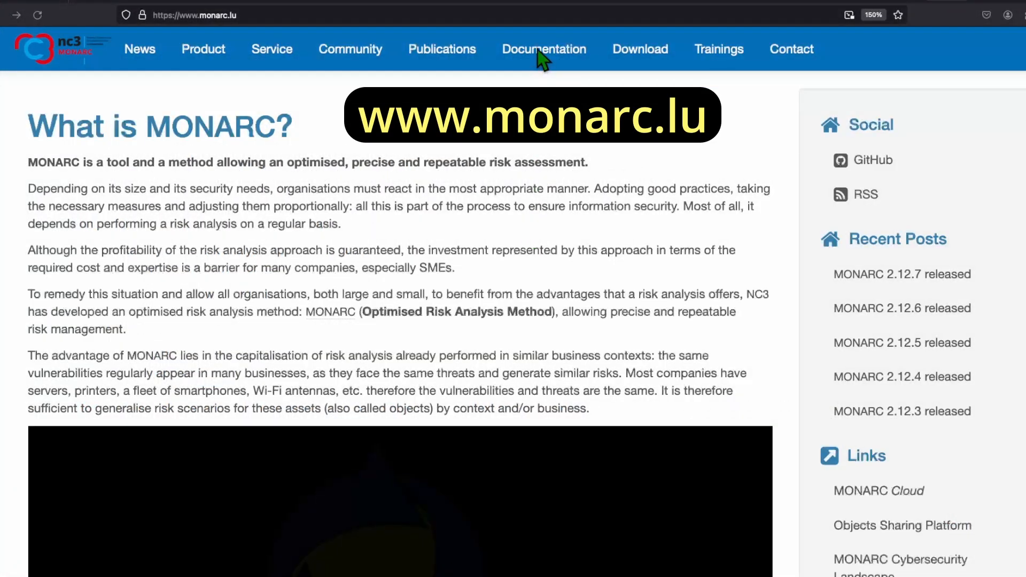
# Step: Browse the Documentation page of the monarc.lu website
pyautogui.click(543, 48)
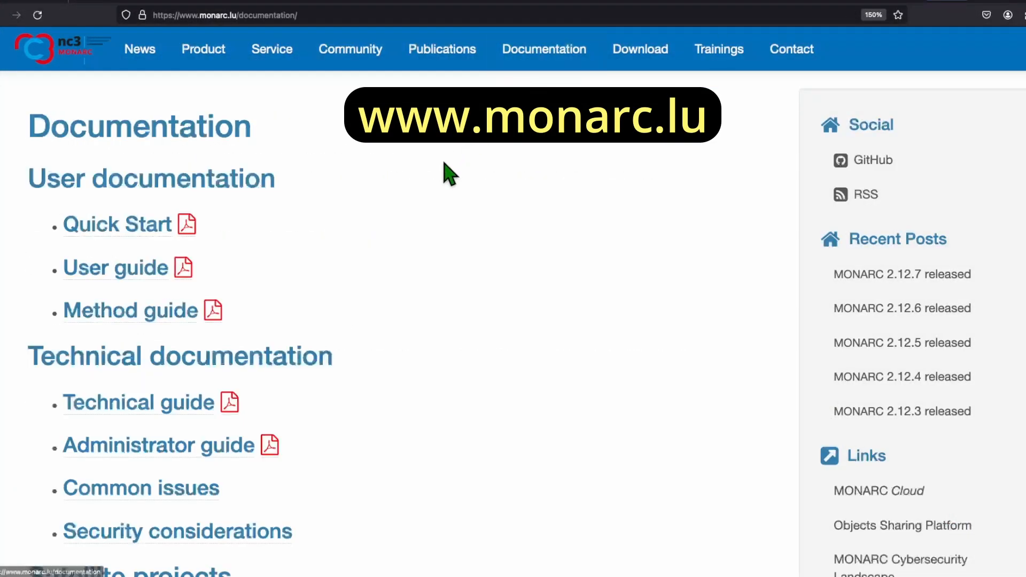
pyautogui.scroll(-3)
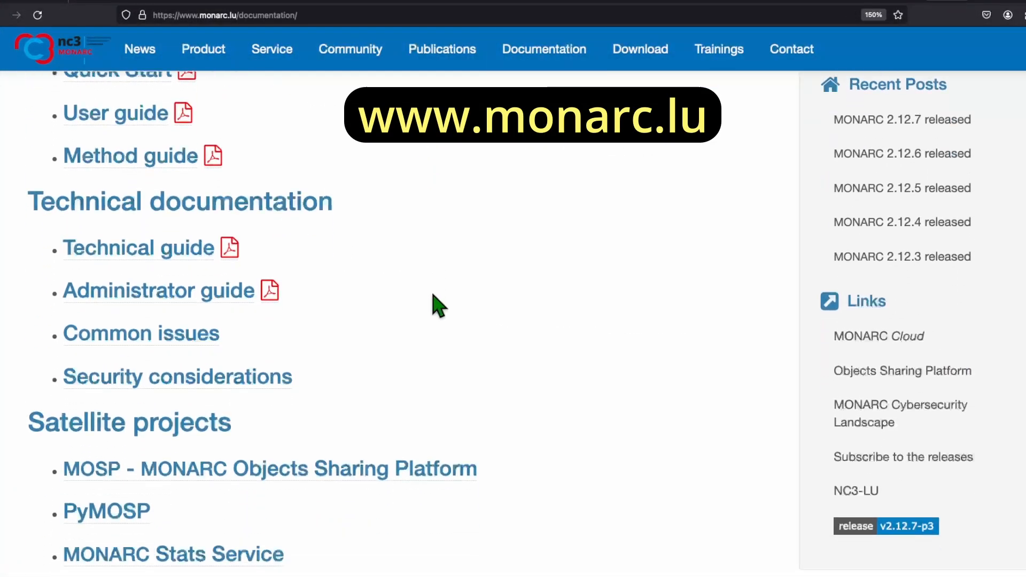
pyautogui.scroll(3)
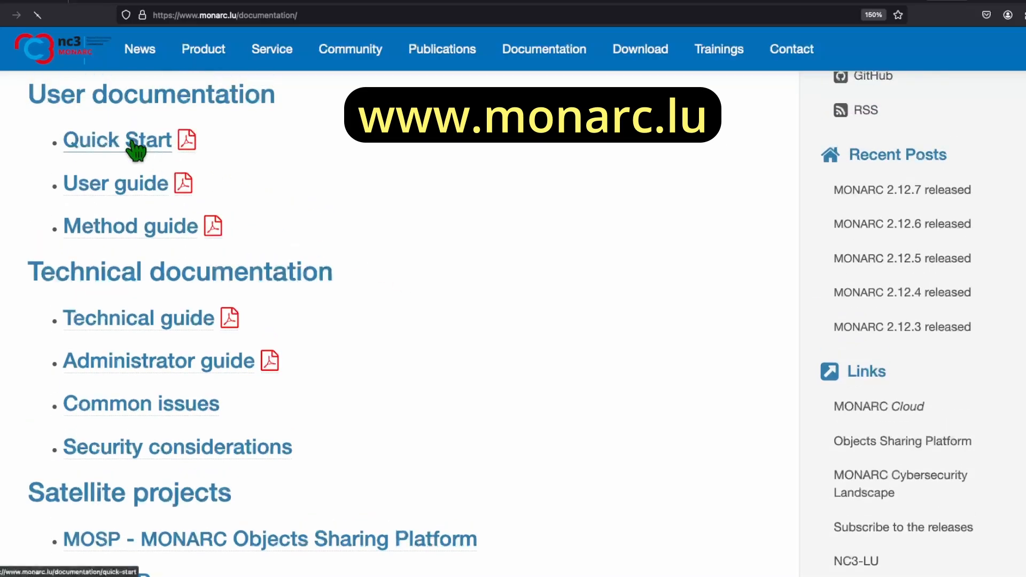
# Step: Read through the Quick Start guide from the user documentation
pyautogui.click(117, 140)
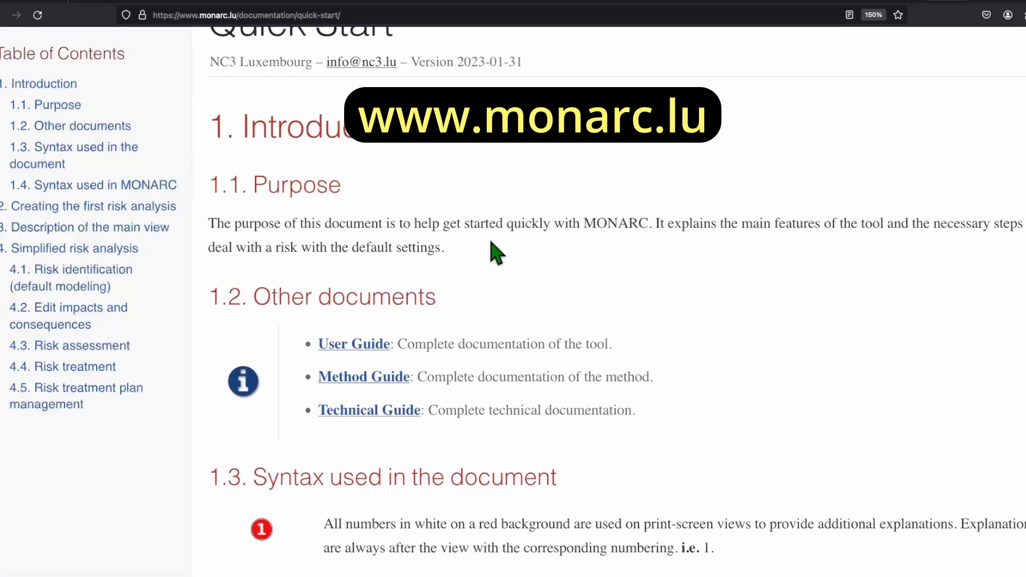
pyautogui.scroll(-3)
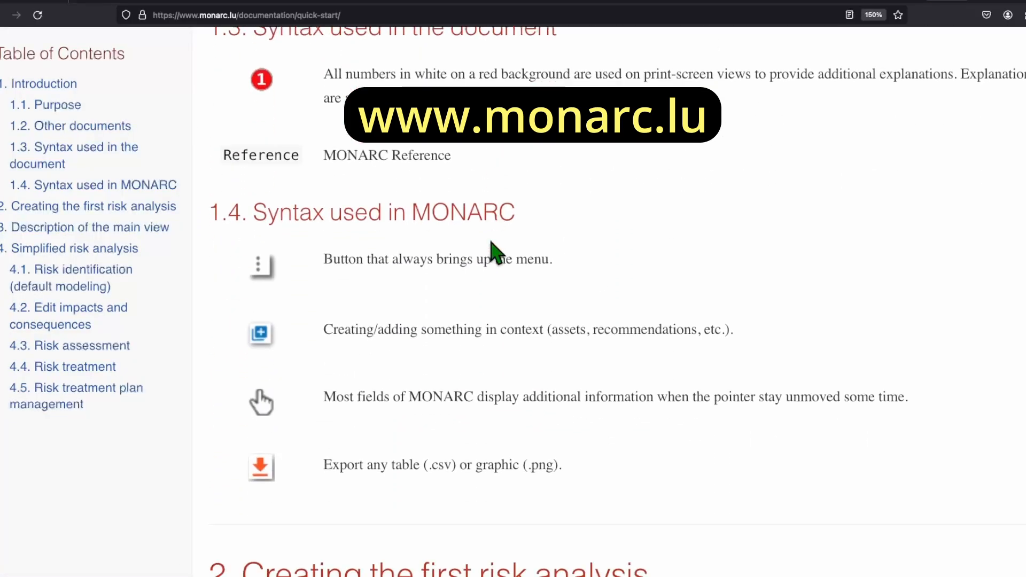
pyautogui.scroll(-3)
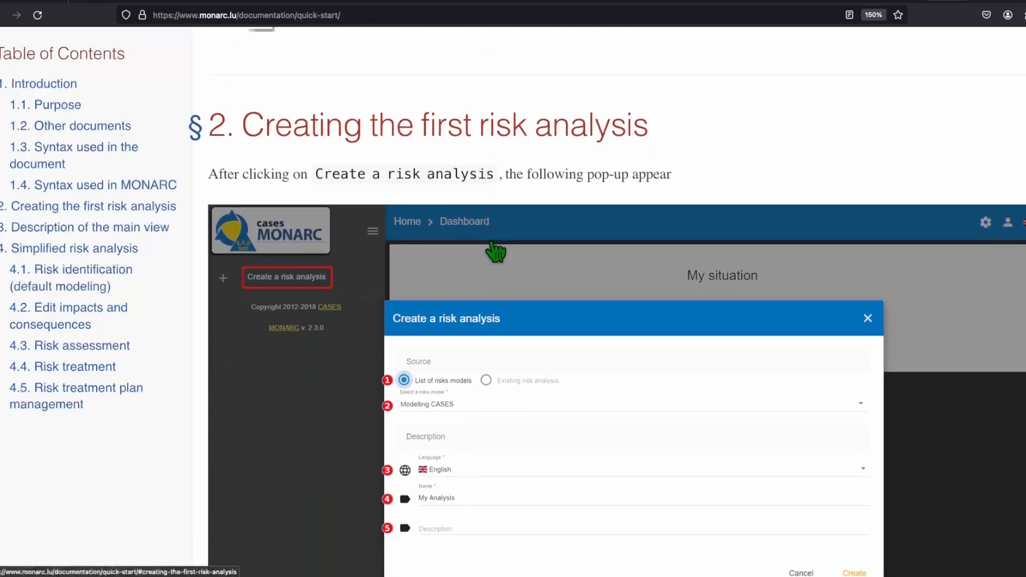
pyautogui.scroll(-3)
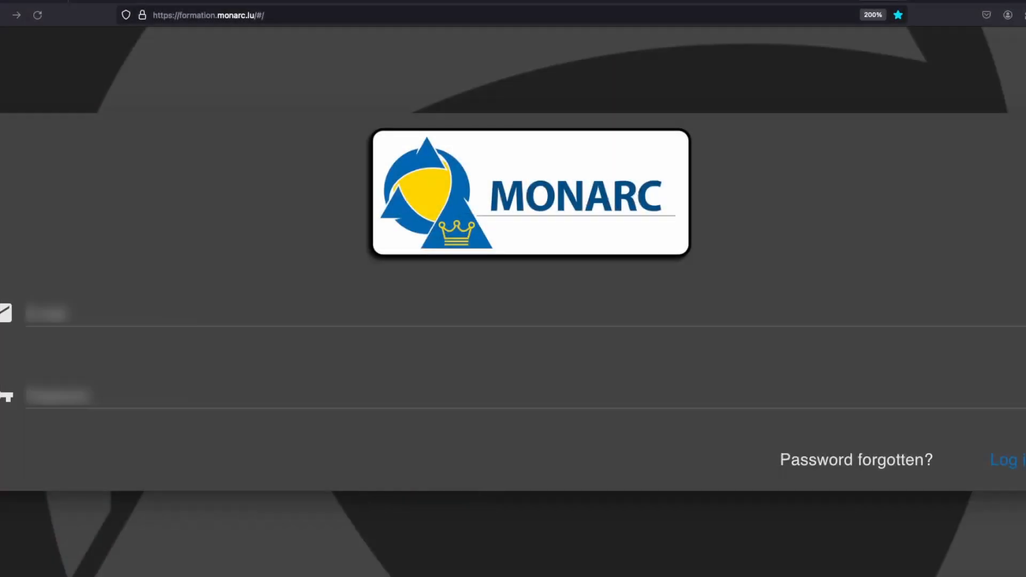
pyautogui.moveTo(209, 250)
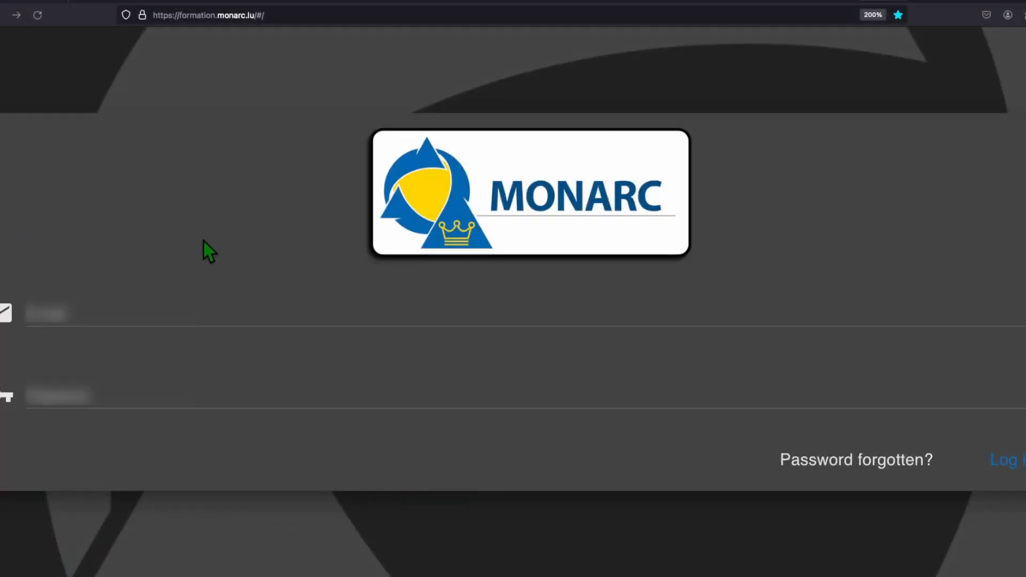
# Step: Enter the account e-mail and password on the MONARC login form and log in
pyautogui.click(111, 312)
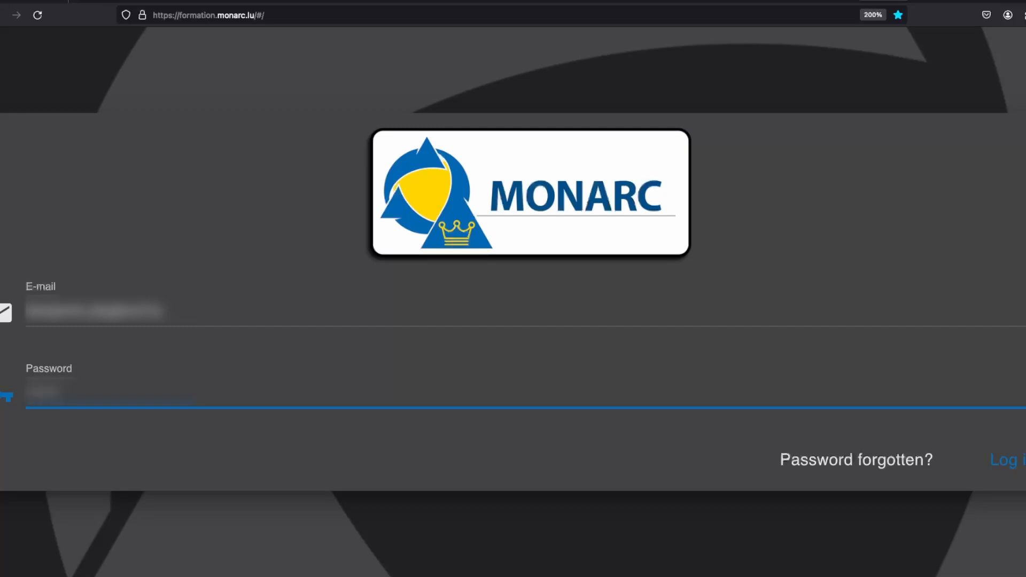
pyautogui.write('•')
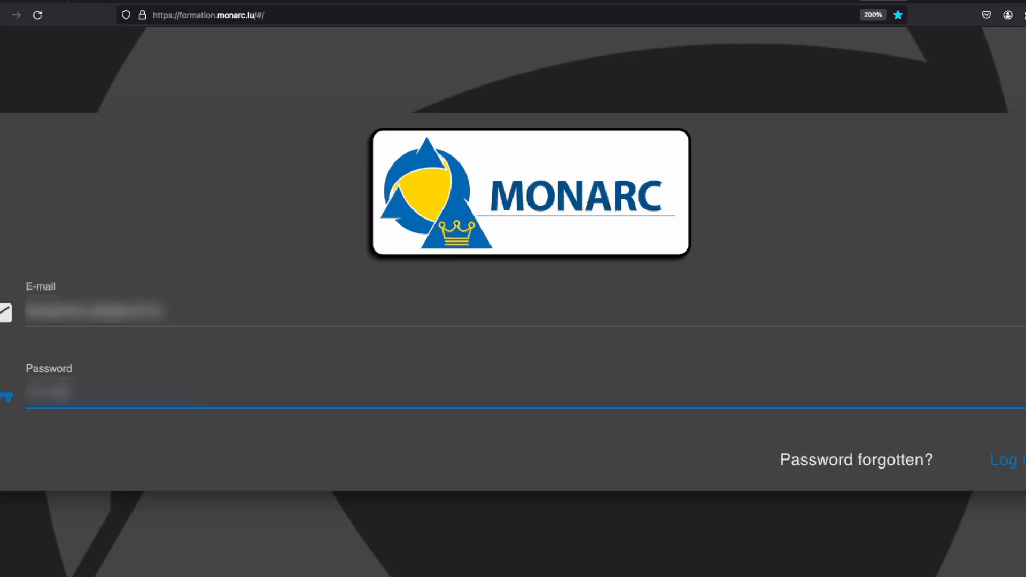
pyautogui.write('*')
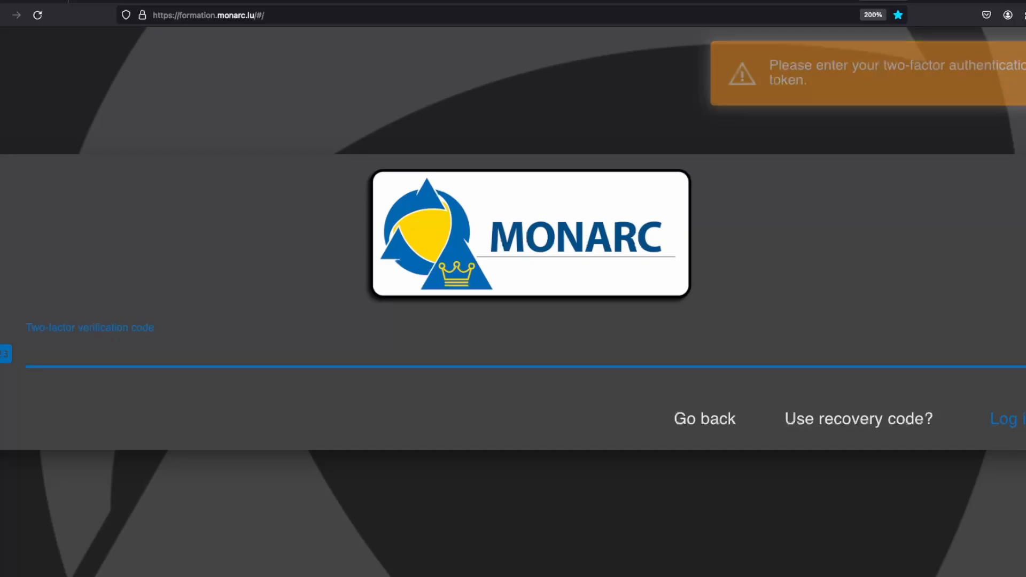
pyautogui.write('123')
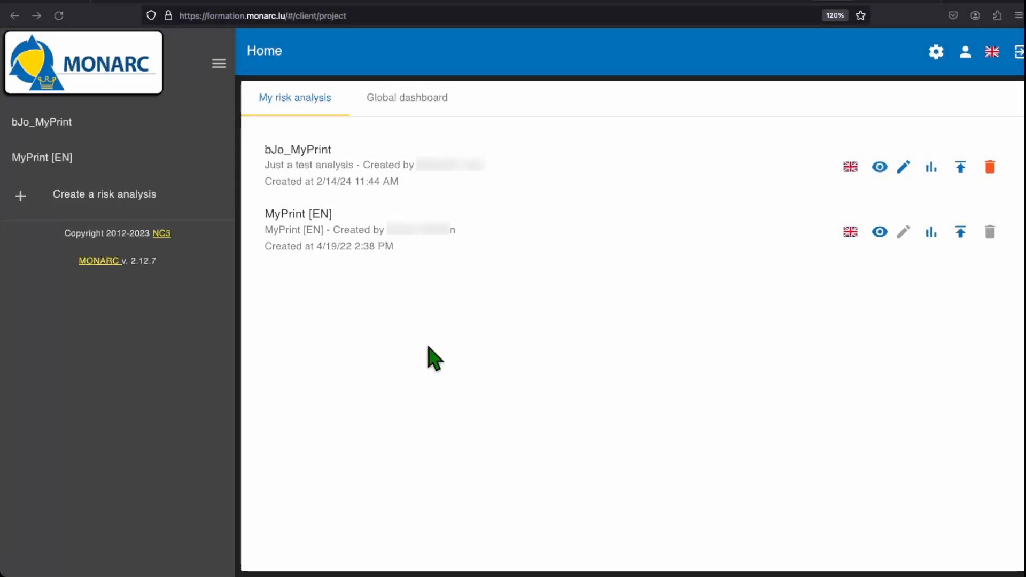
pyautogui.moveTo(89, 162)
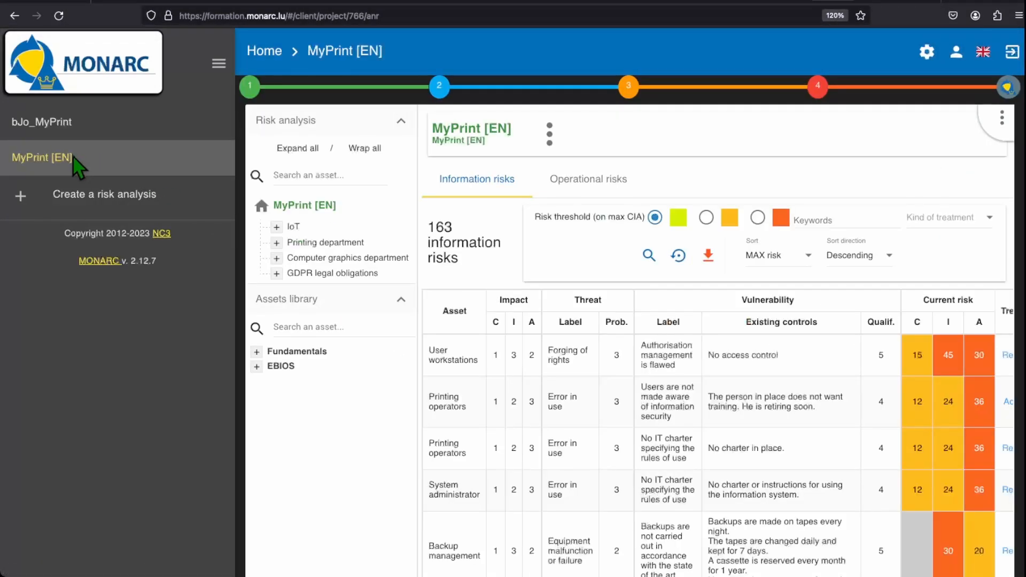
pyautogui.moveTo(225, 179)
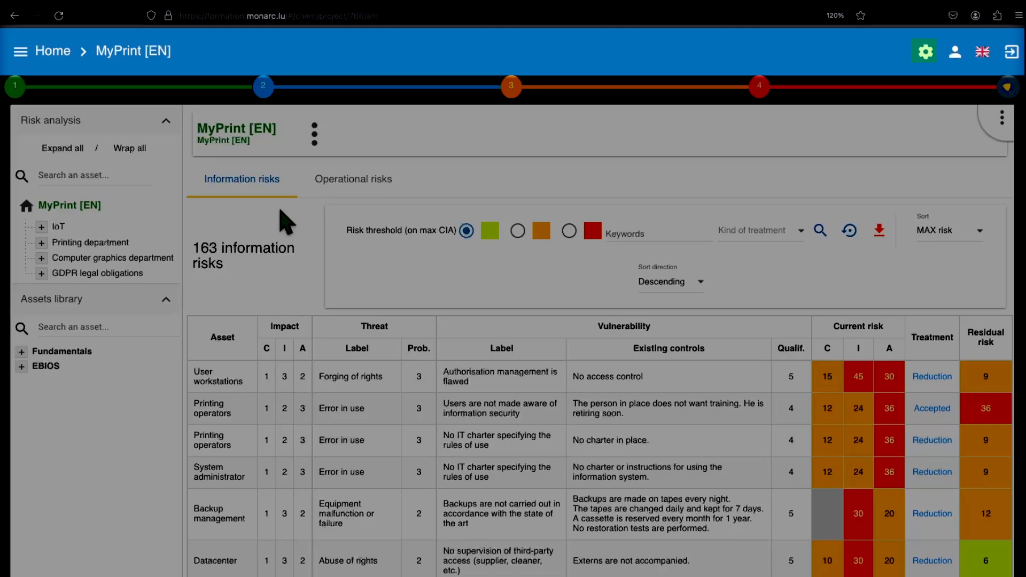
pyautogui.moveTo(954, 51)
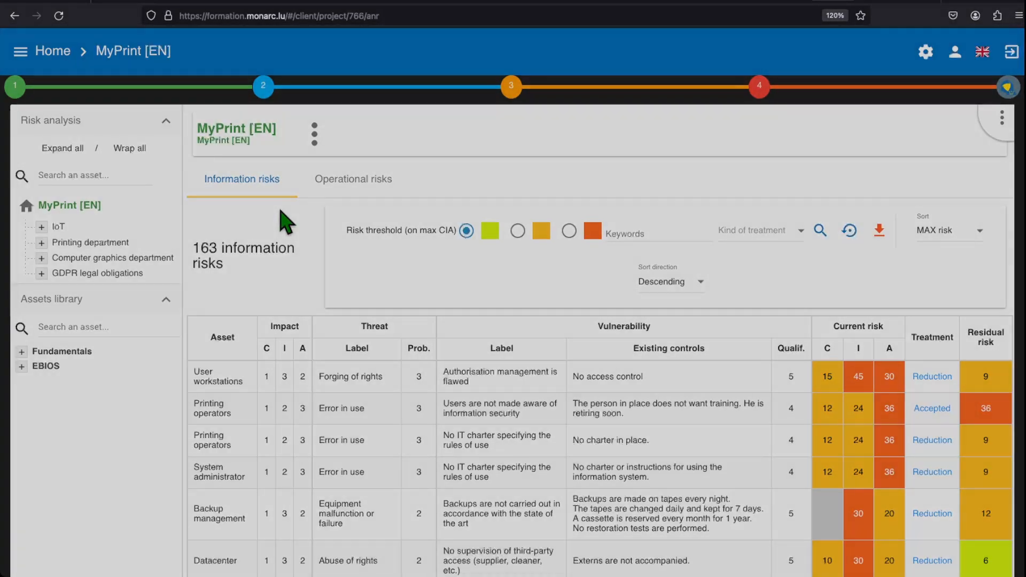
# Step: Review the My account page: personal info, password change, two-factor authentication and recovery codes
pyautogui.click(954, 51)
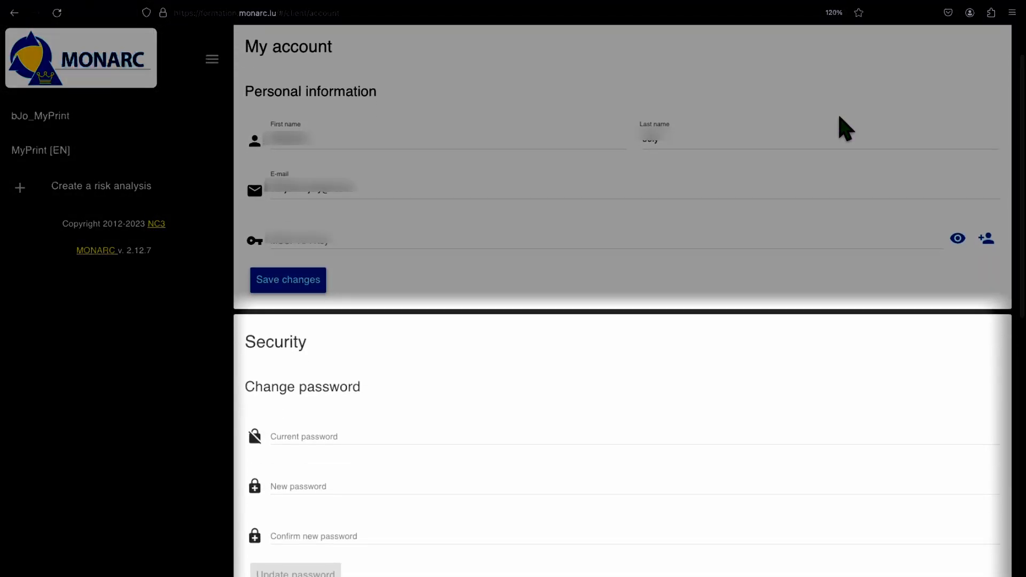
pyautogui.scroll(-3)
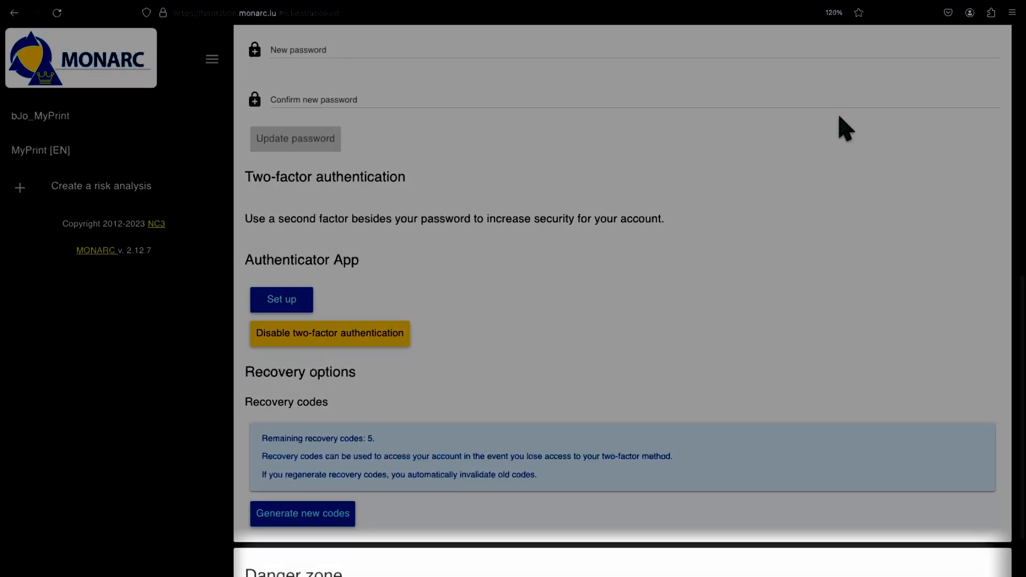
pyautogui.scroll(-3)
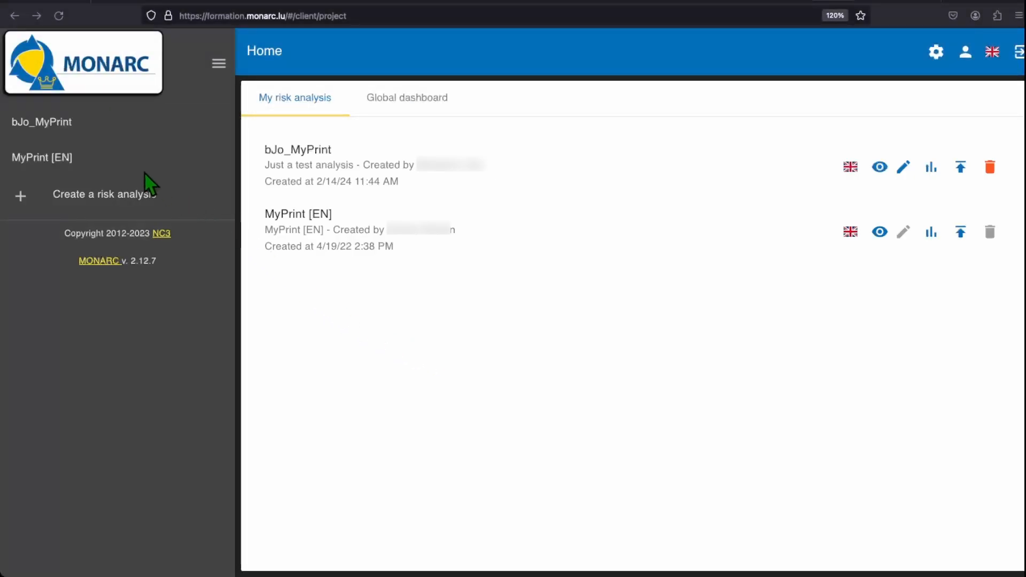
# Step: Show the MyPrint [EN] risk analysis with the side list collapsed for a wider view
pyautogui.click(42, 157)
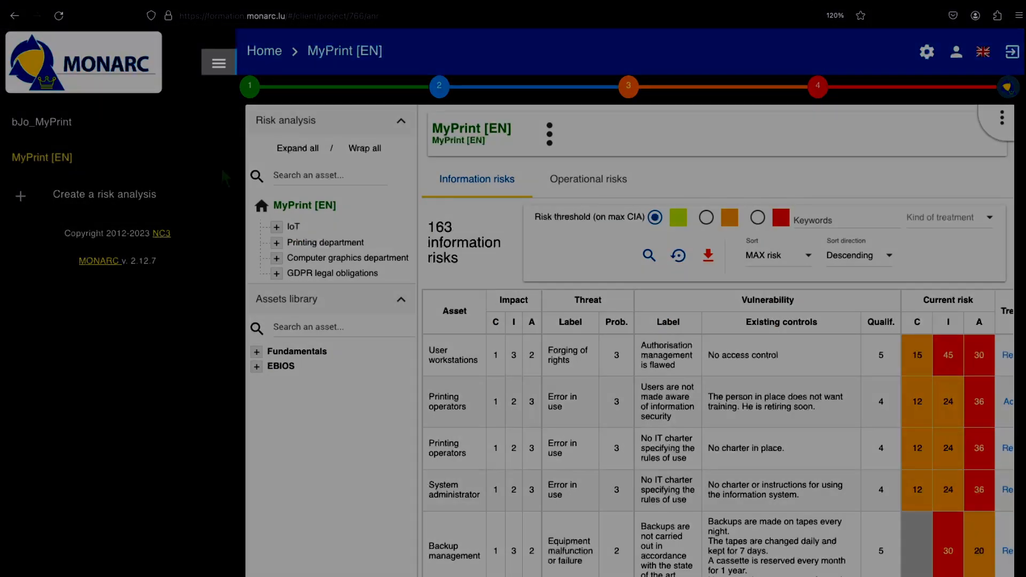
pyautogui.click(218, 62)
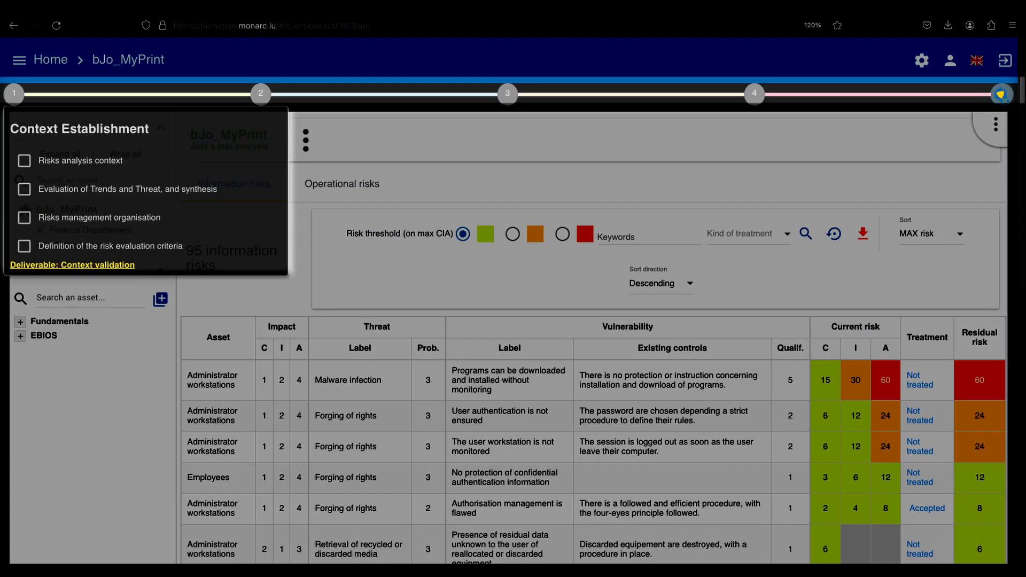
# Step: Mark all four Context Establishment tasks of method step 1 as done
pyautogui.click(25, 160)
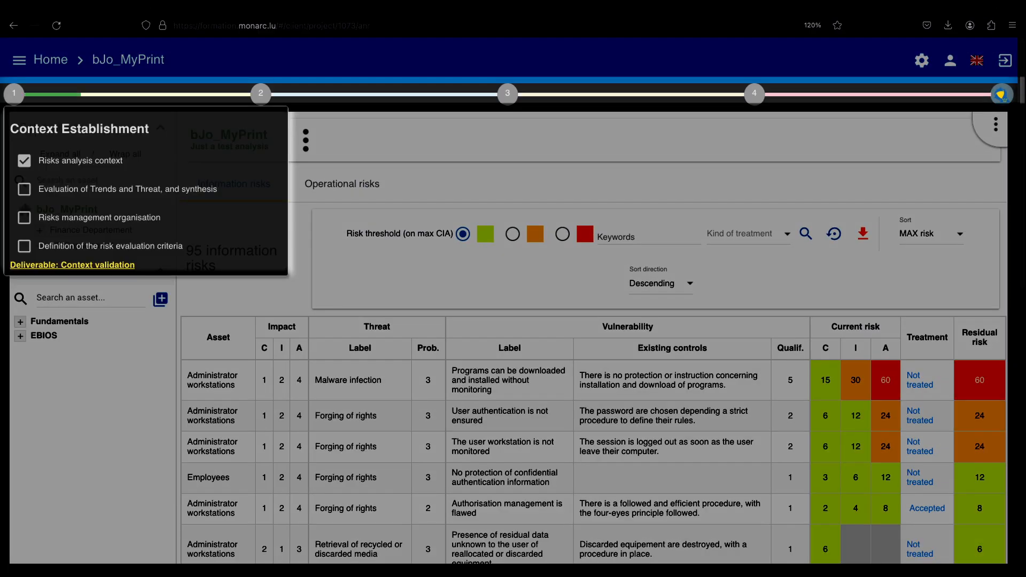
pyautogui.click(25, 189)
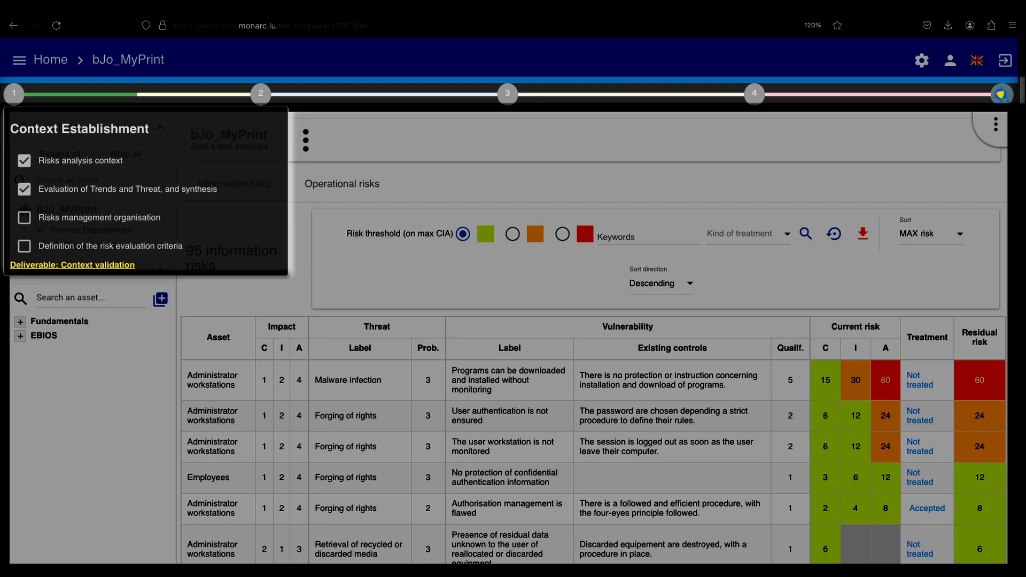
pyautogui.click(24, 217)
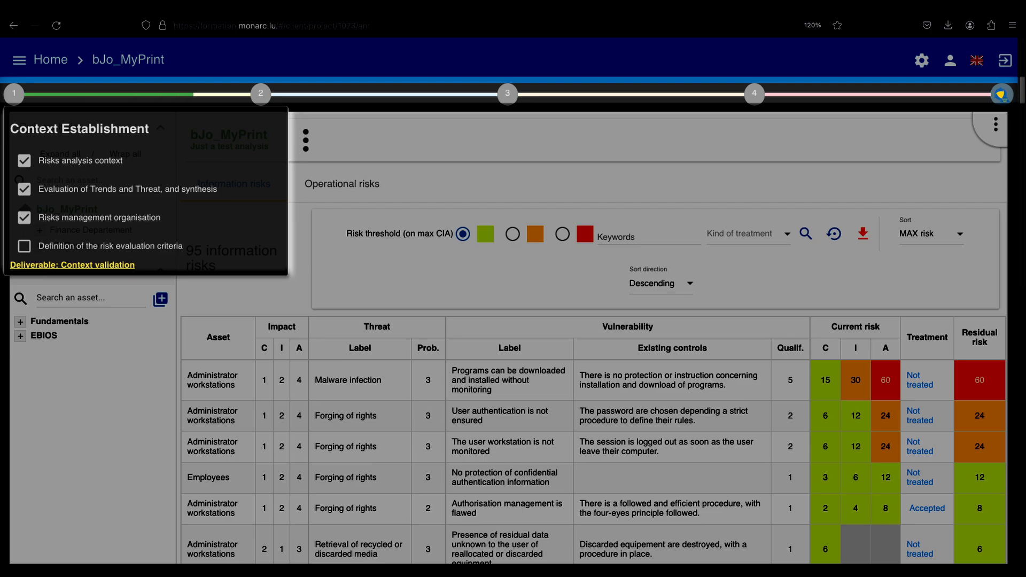
pyautogui.click(24, 246)
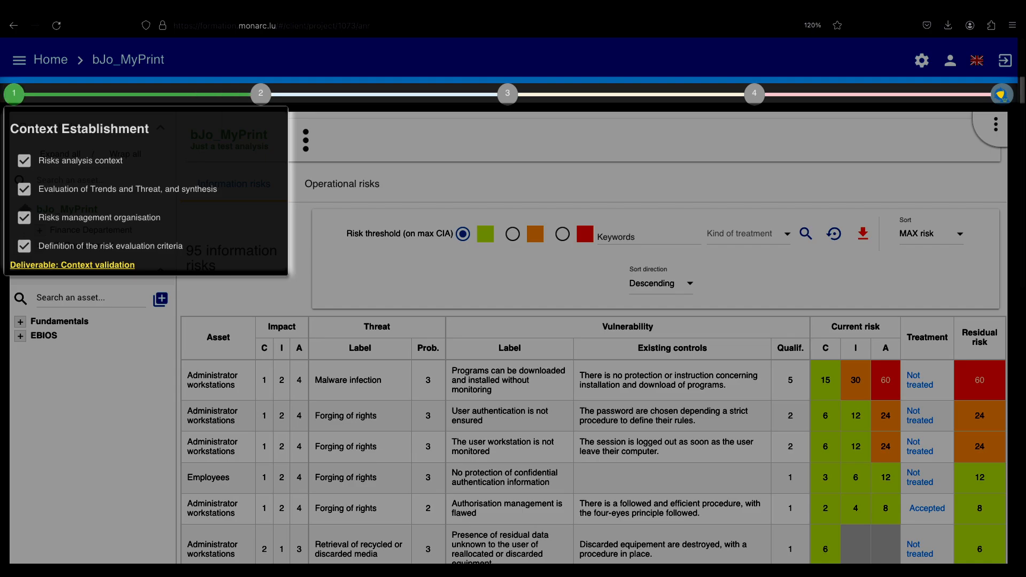
# Step: Mark the synthesis of assets and impacts task of the Context modeling step as done
pyautogui.click(260, 94)
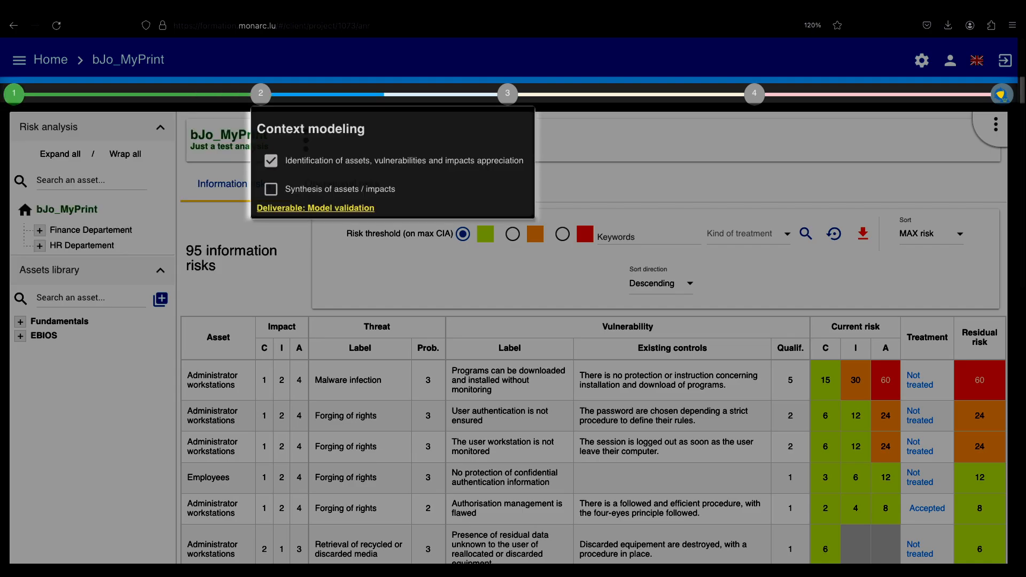
pyautogui.click(271, 189)
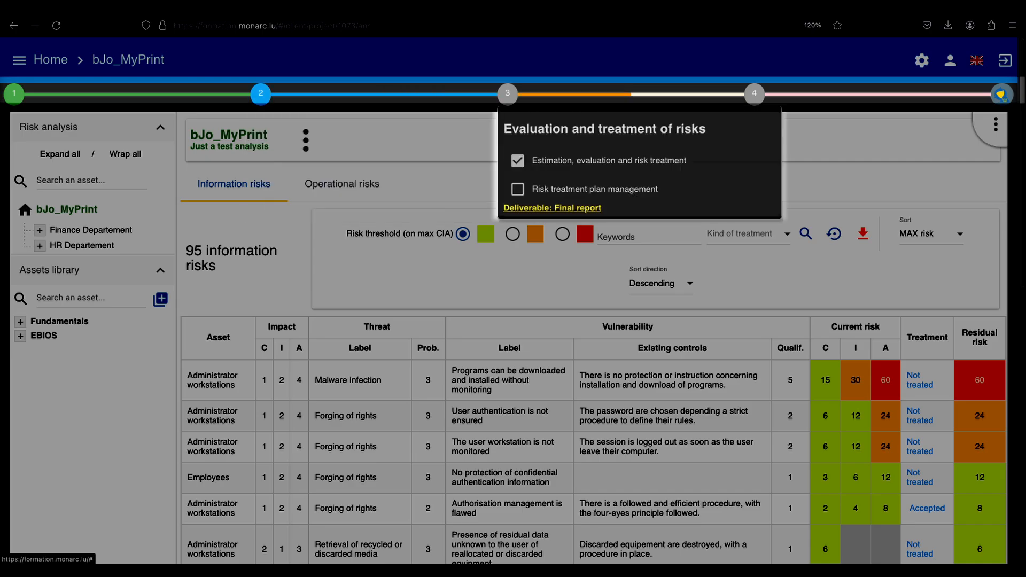
pyautogui.click(517, 189)
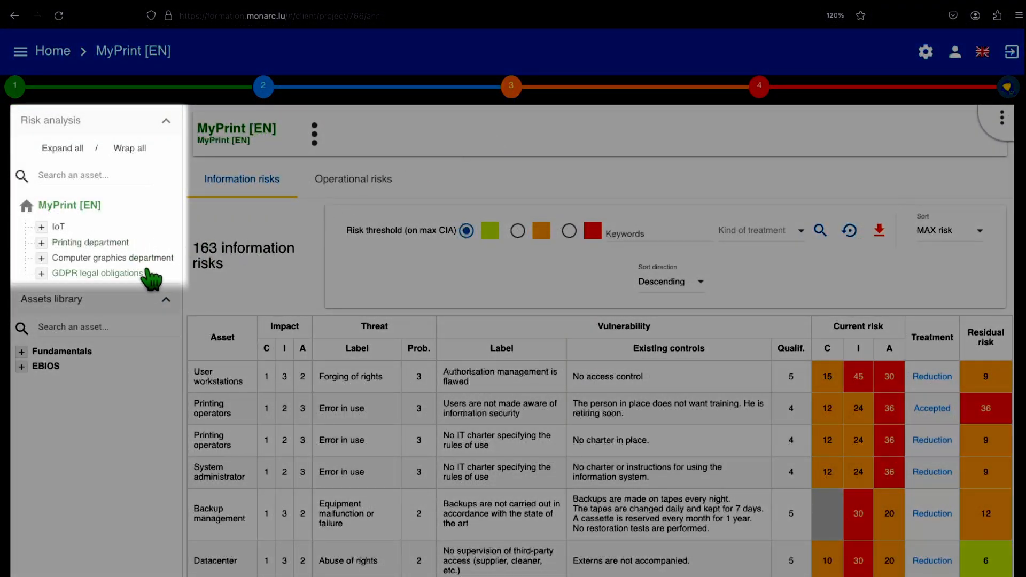
pyautogui.click(41, 227)
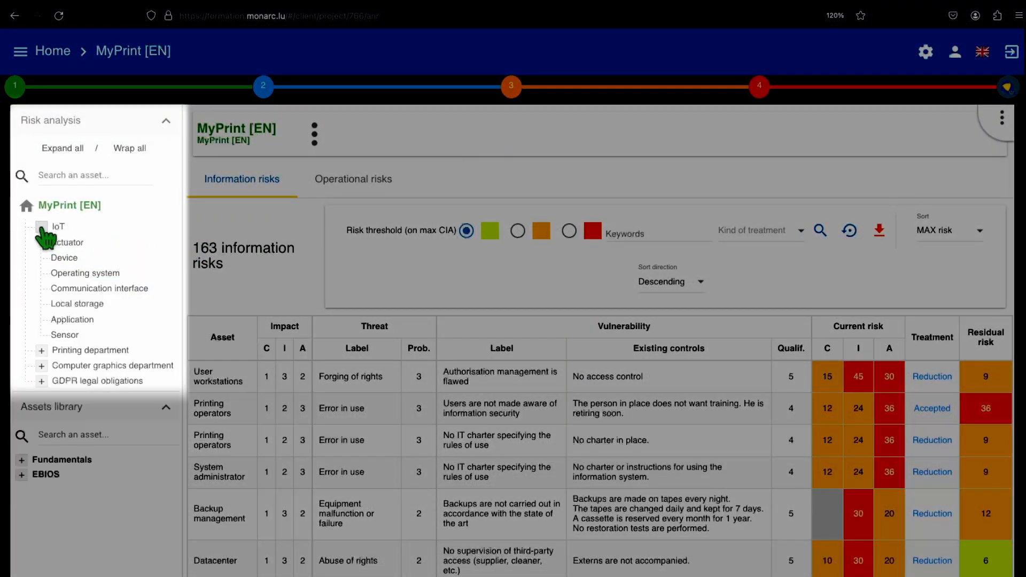
pyautogui.click(41, 350)
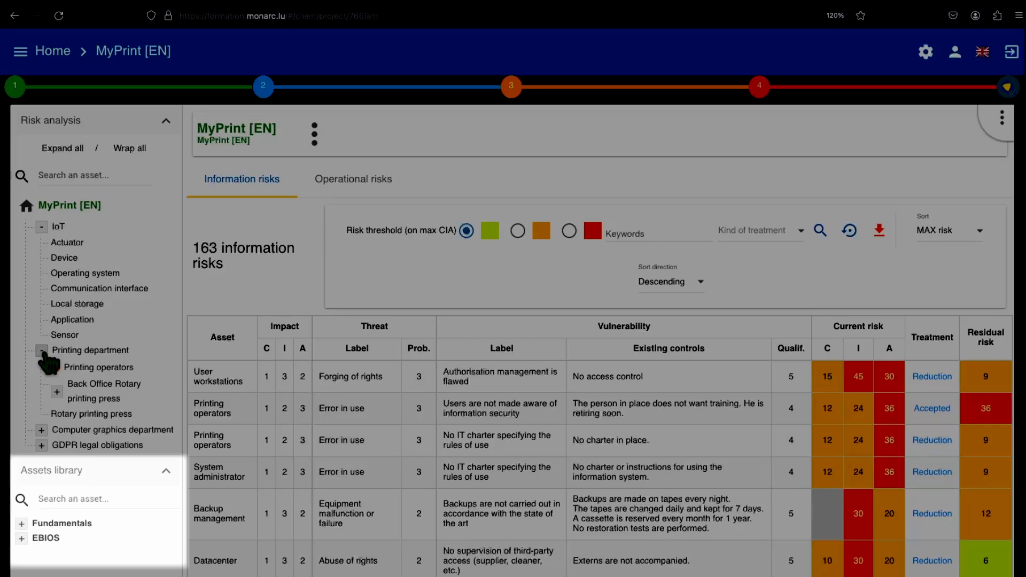
pyautogui.click(41, 350)
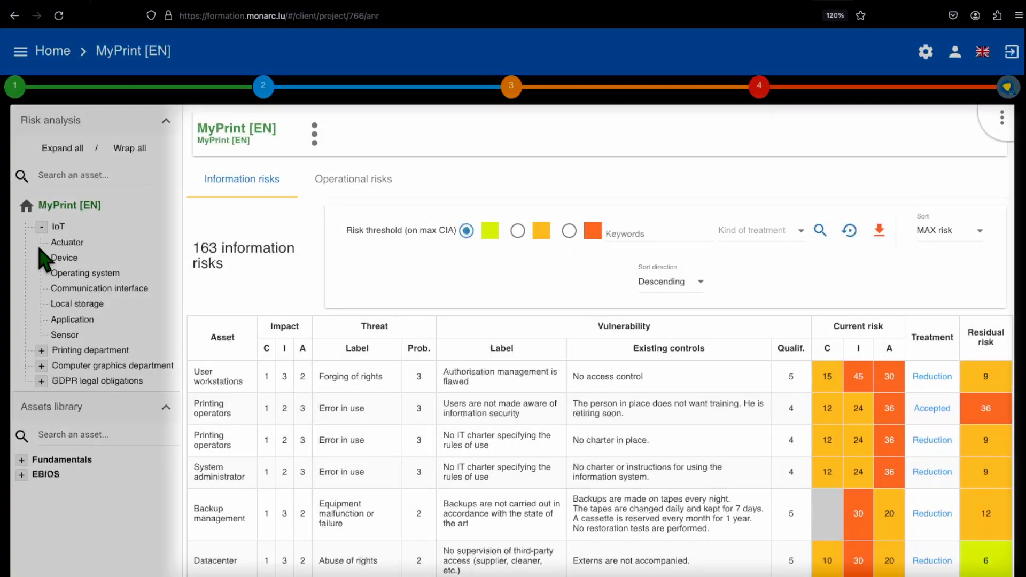
pyautogui.click(41, 226)
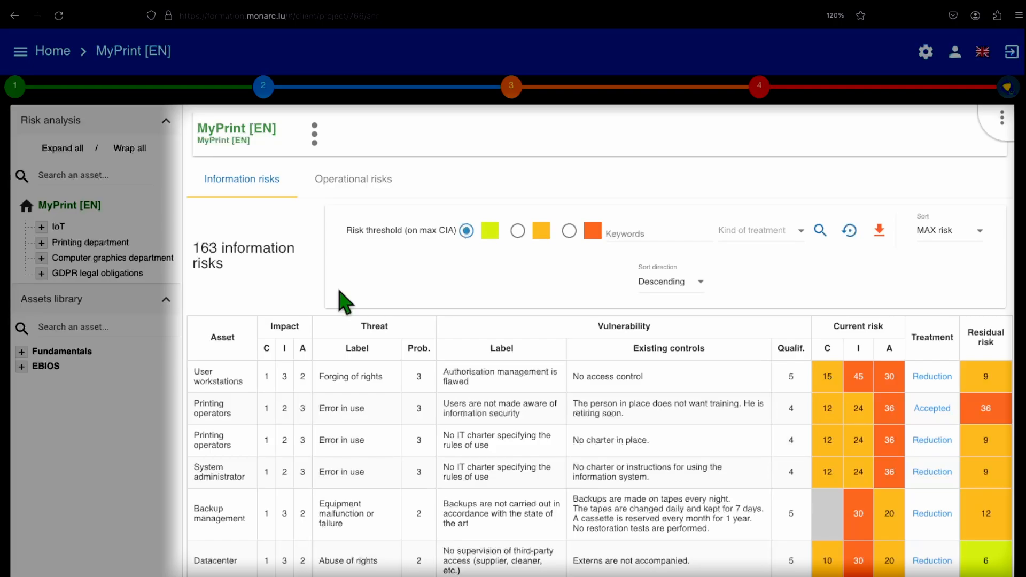
pyautogui.moveTo(429, 135)
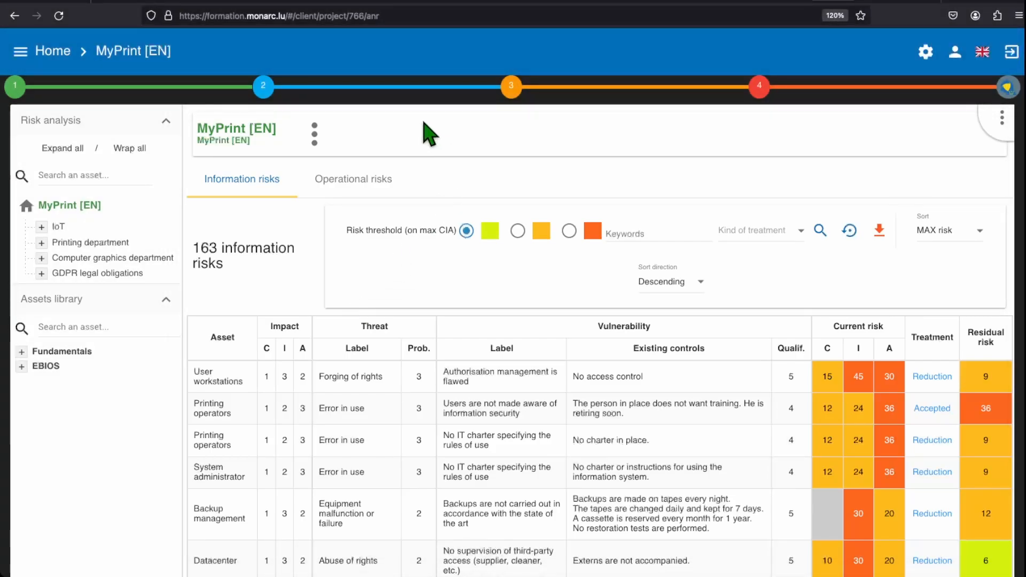
pyautogui.moveTo(356, 138)
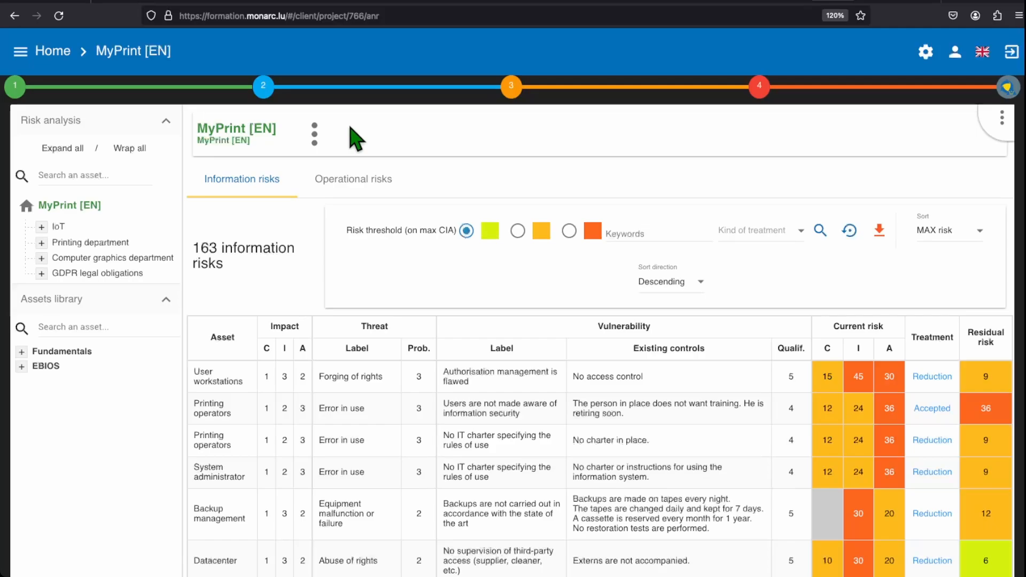
pyautogui.click(818, 231)
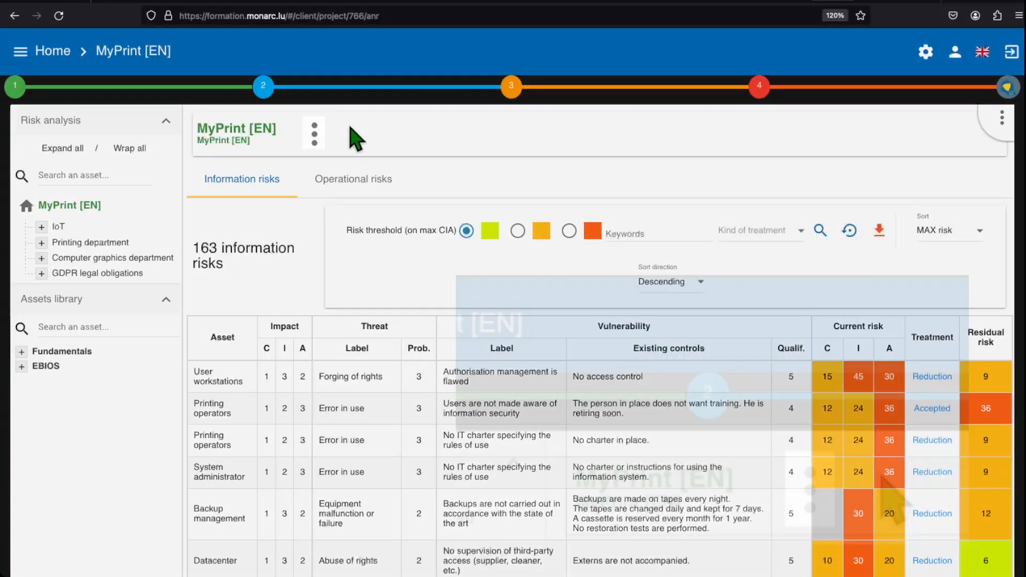
pyautogui.click(313, 133)
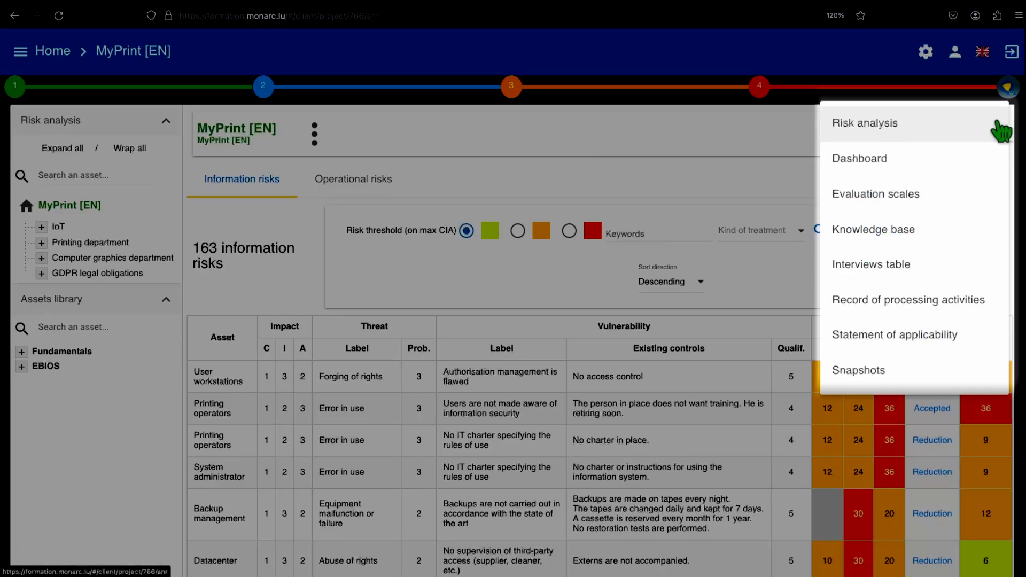
pyautogui.moveTo(771, 146)
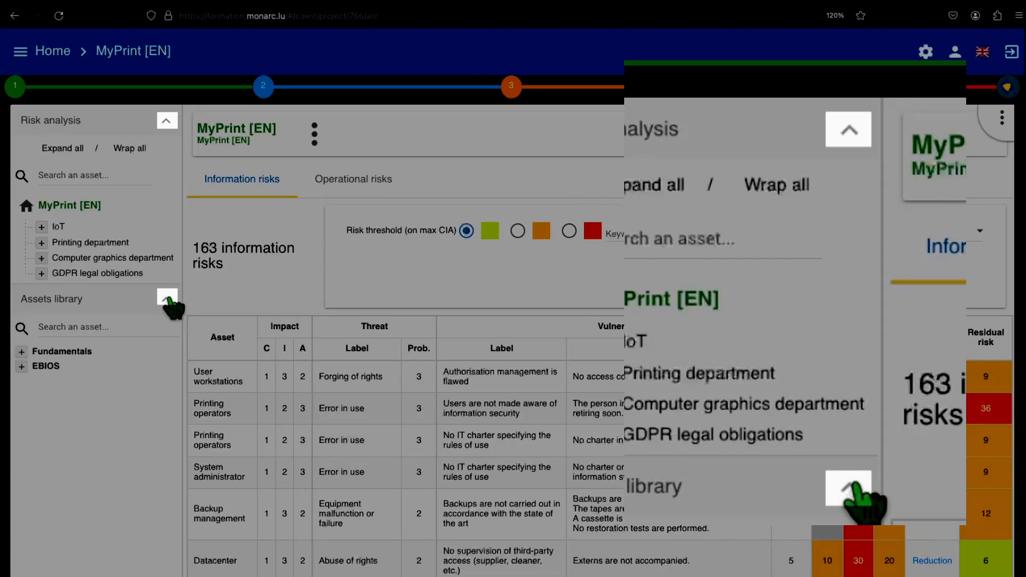
pyautogui.click(167, 121)
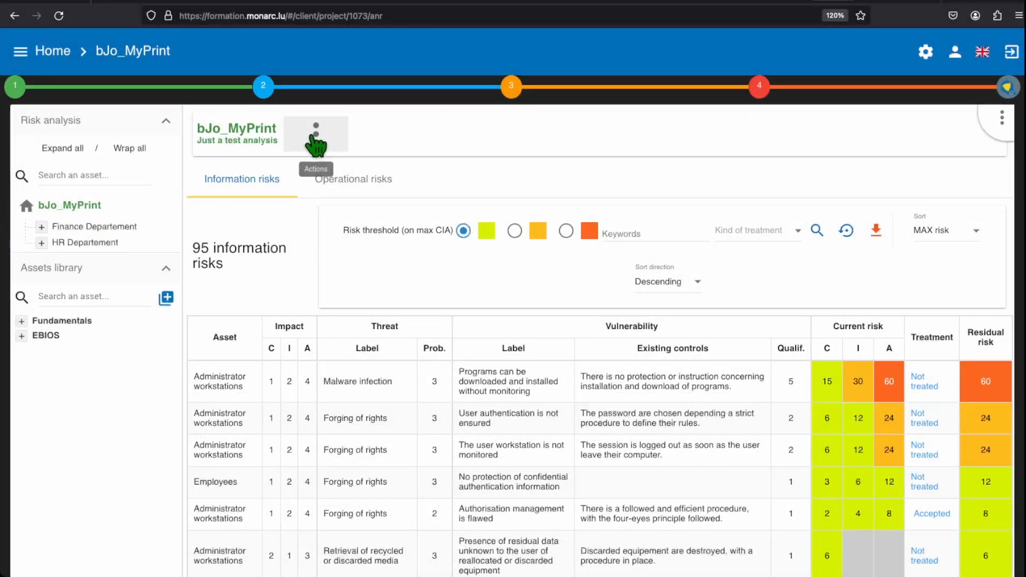
pyautogui.click(315, 129)
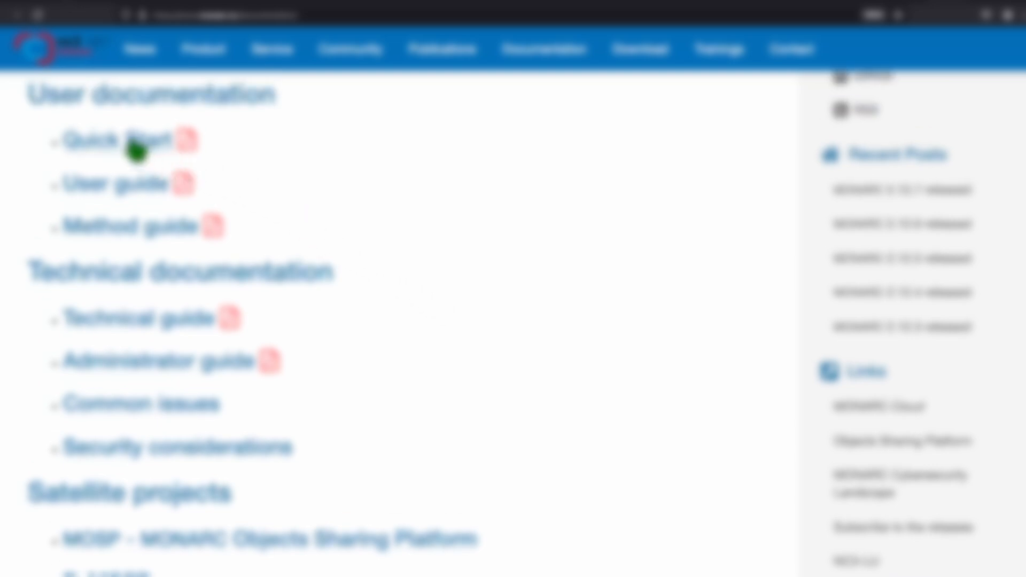
# Step: Show the Quick Start guide at its 'Creating the first risk analysis' section
pyautogui.click(107, 140)
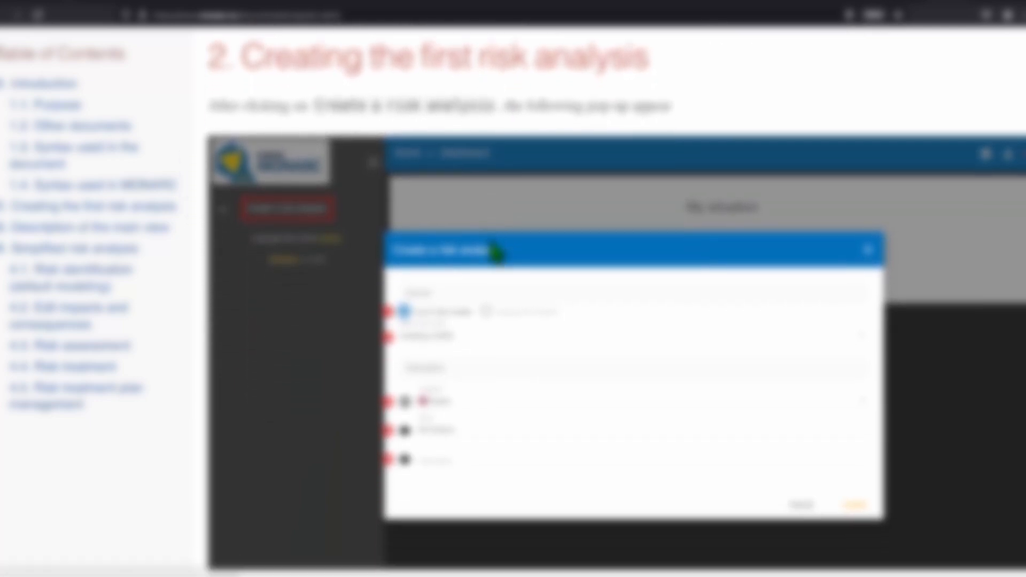